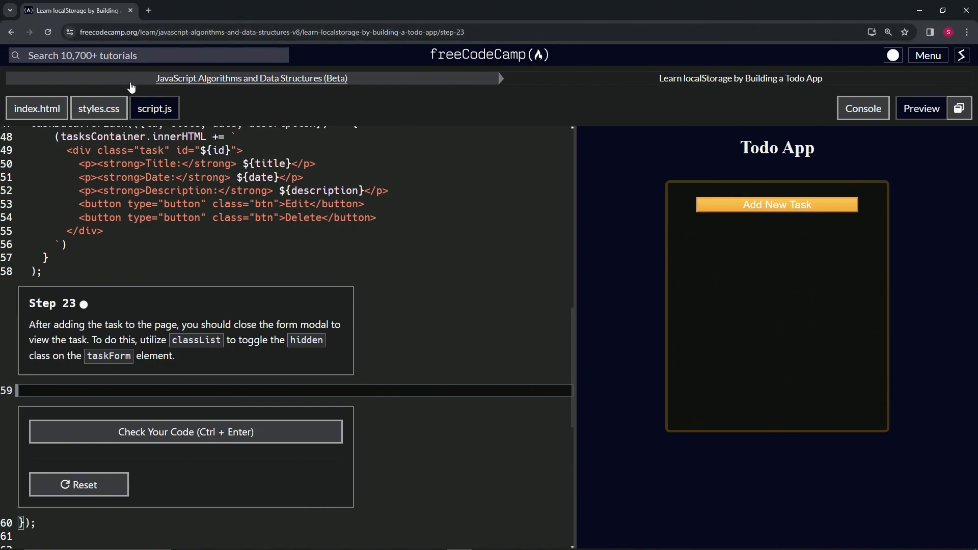
pyautogui.moveTo(656, 100)
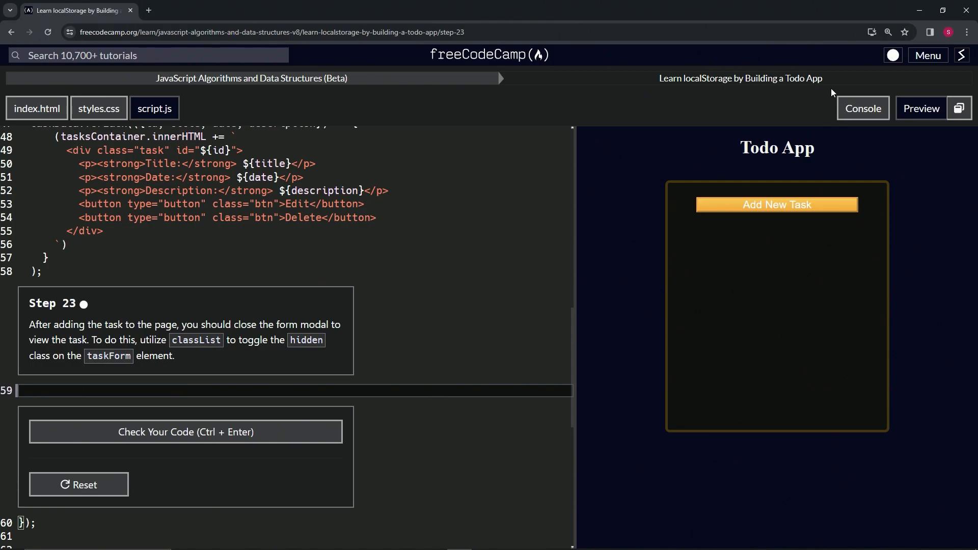
pyautogui.moveTo(93, 318)
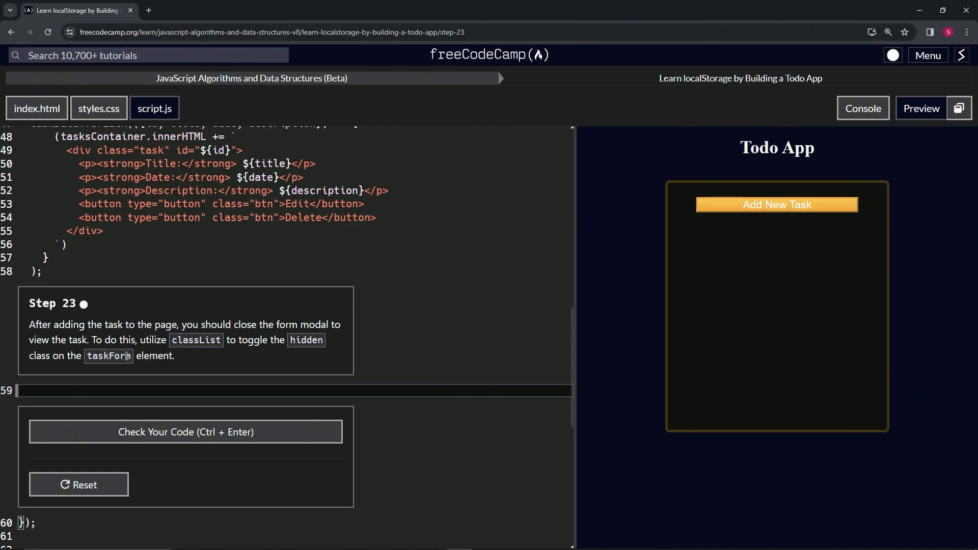
# Scroll up to line 17 and select the existing taskForm.classList.toggle("hidden") code.
pyautogui.scroll(3)
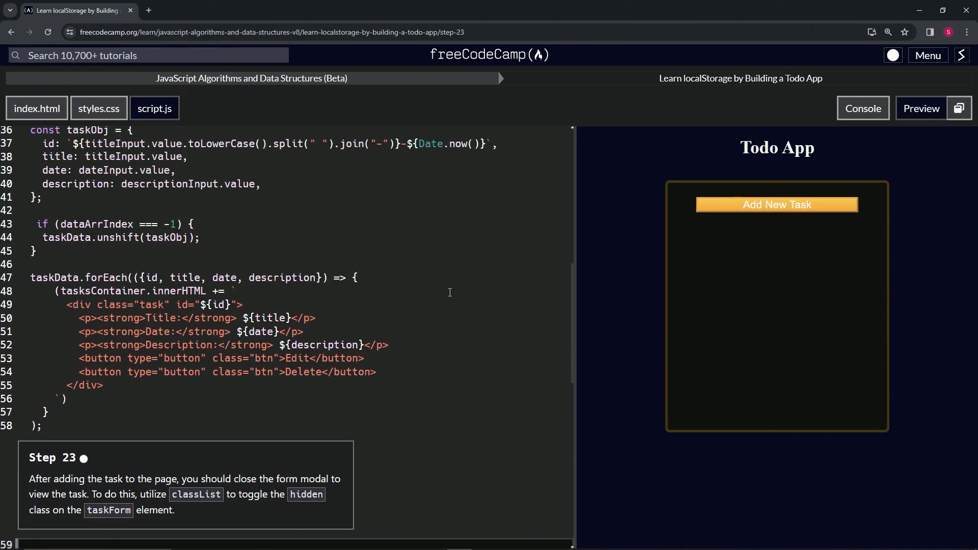
pyautogui.scroll(3)
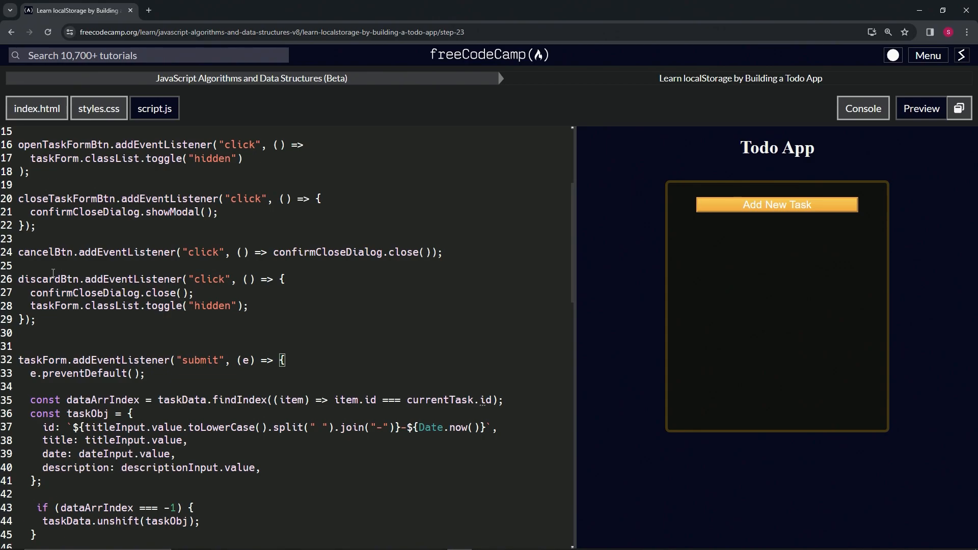
pyautogui.scroll(3)
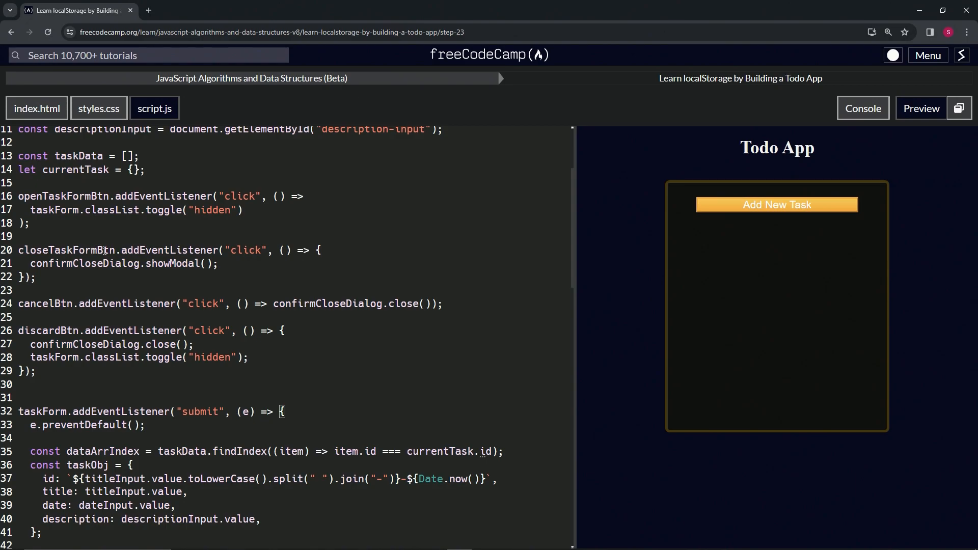
pyautogui.click(776, 204)
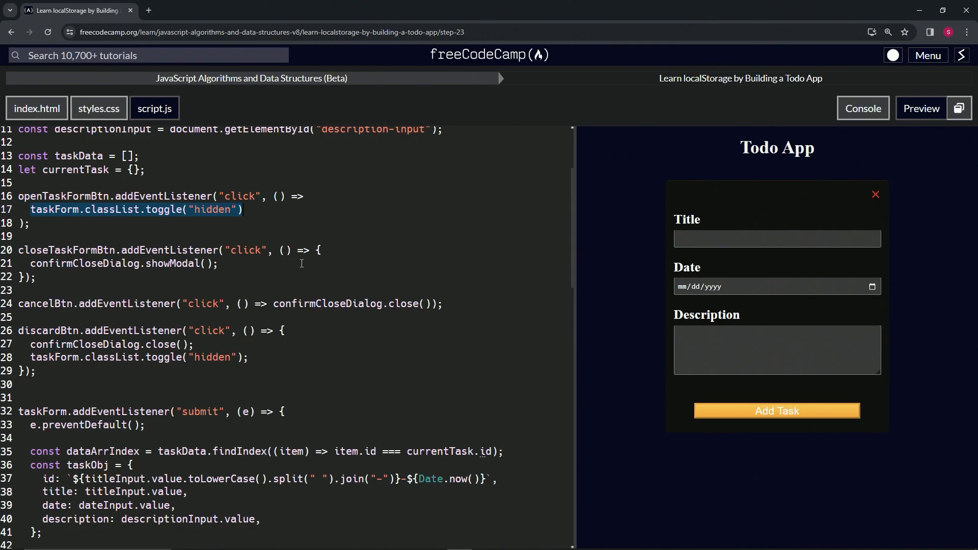
# Enter taskForm.classList.toggle("hidden") on line 59, then test the preview form with date April 24.
pyautogui.scroll(-3)
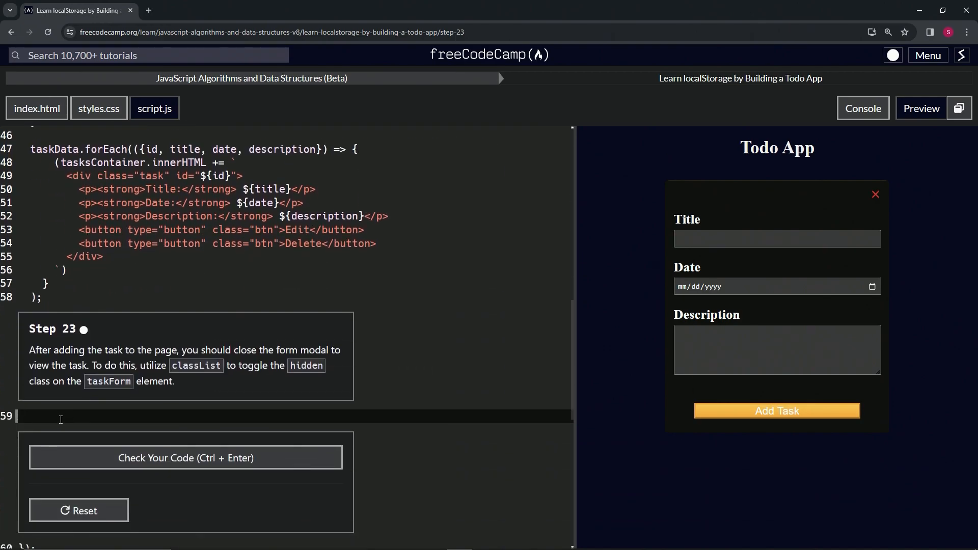
pyautogui.write('taskForm.classList.toggle("hidden")')
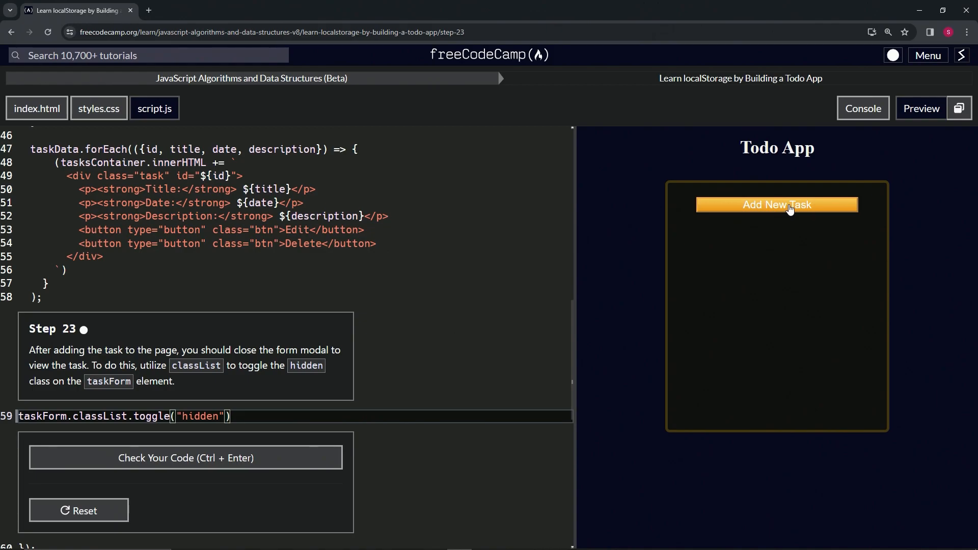
pyautogui.click(777, 205)
pyautogui.write('dasfadf')
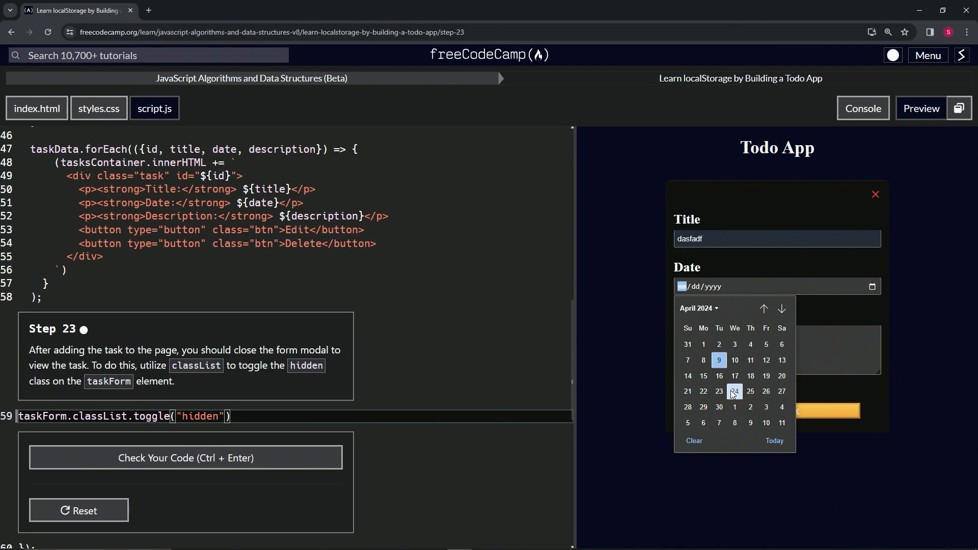
pyautogui.click(734, 392)
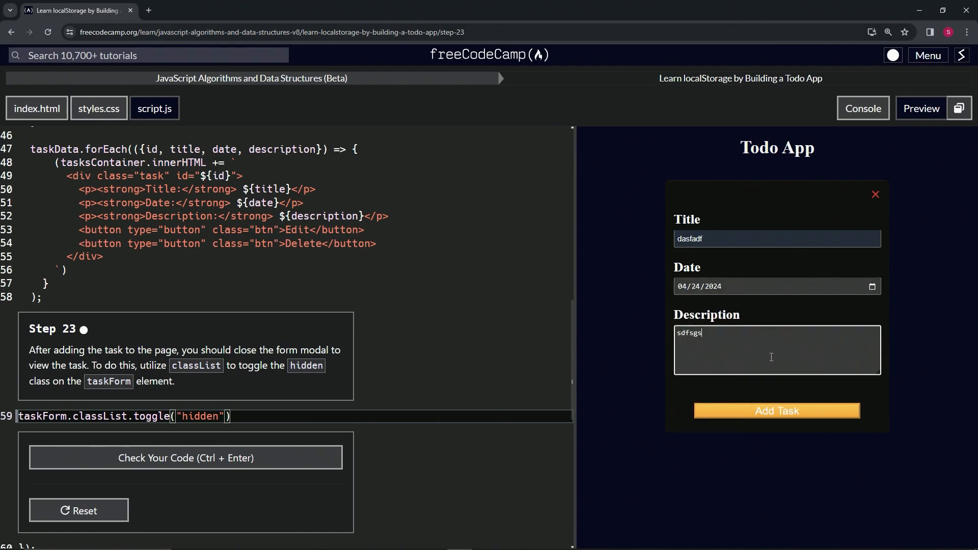
pyautogui.click(776, 411)
pyautogui.write('//')
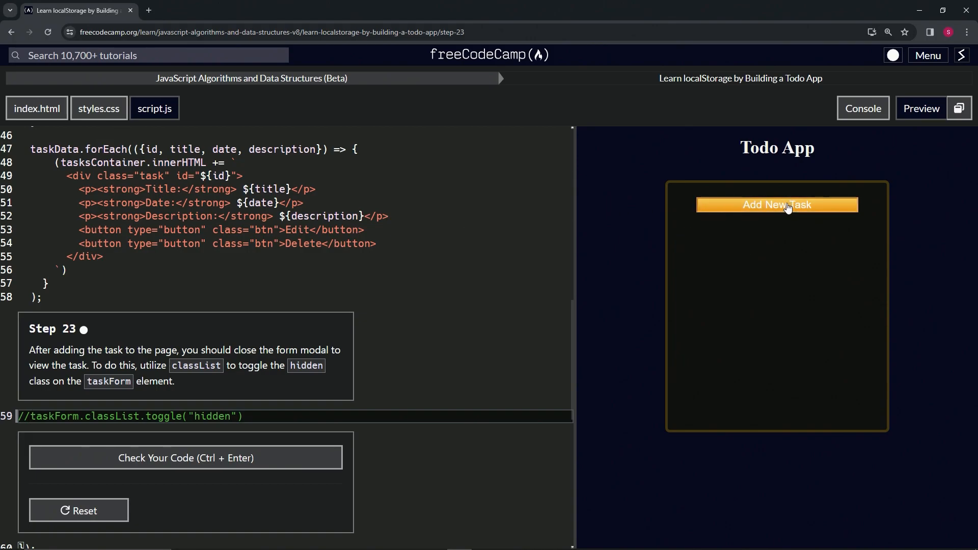
# Retest the preview form, pass the Step 23 check, and submit to reach Step 24.
pyautogui.click(777, 205)
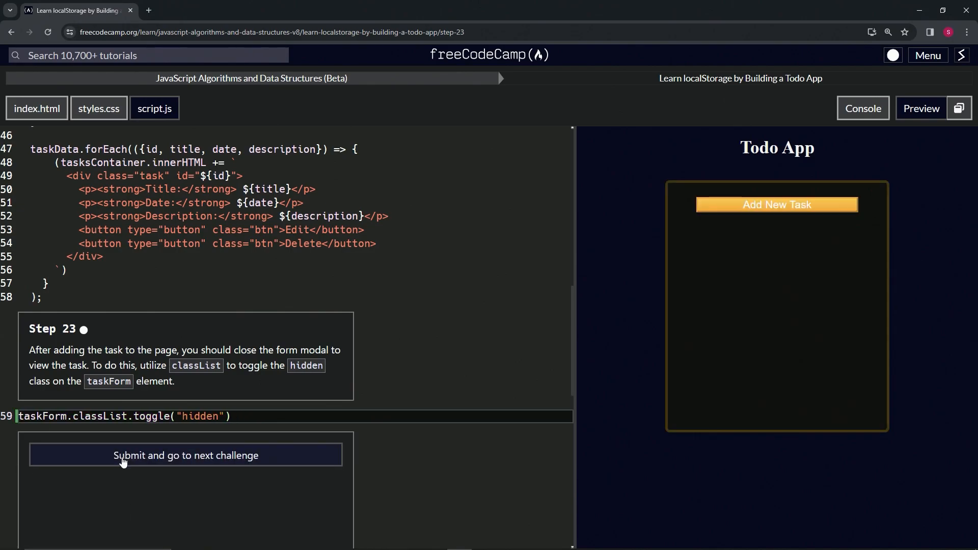
pyautogui.click(186, 456)
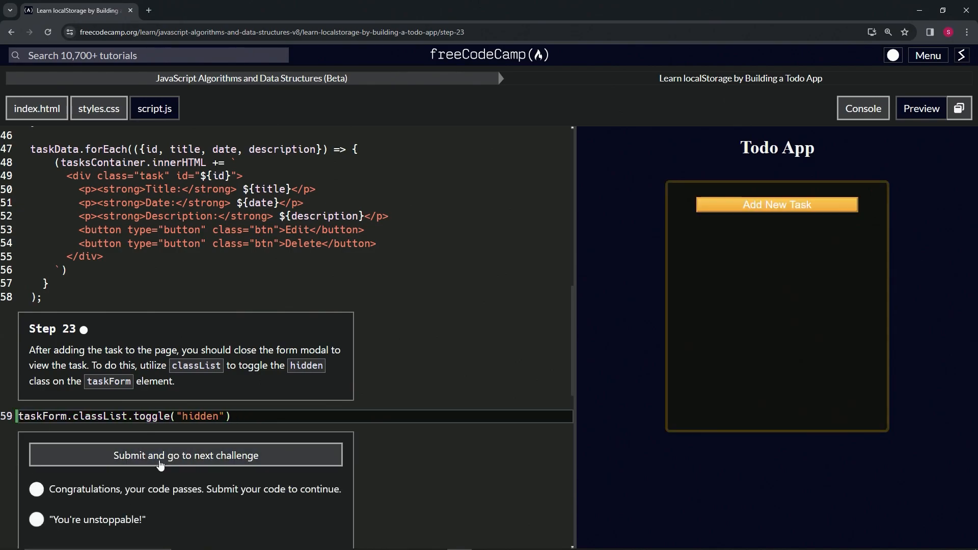
pyautogui.click(185, 455)
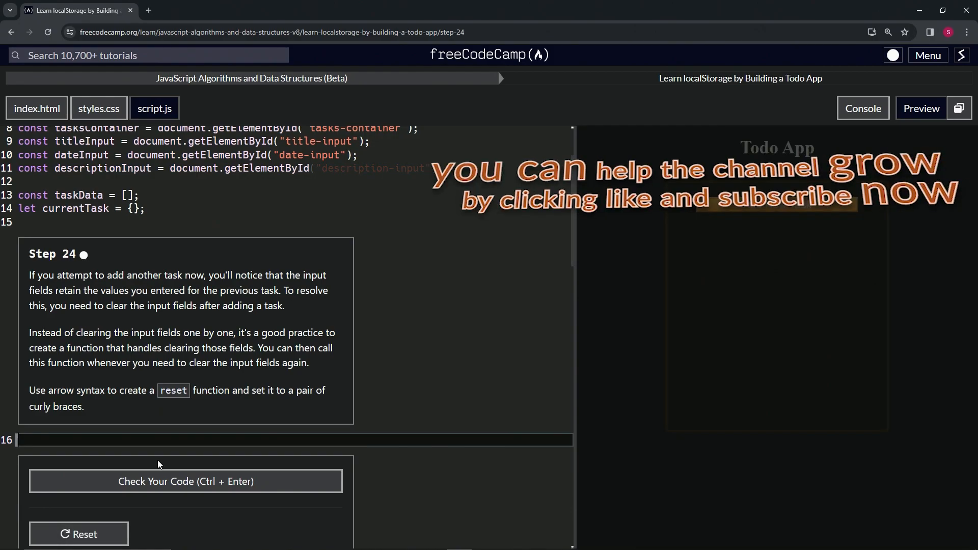
pyautogui.moveTo(33, 269)
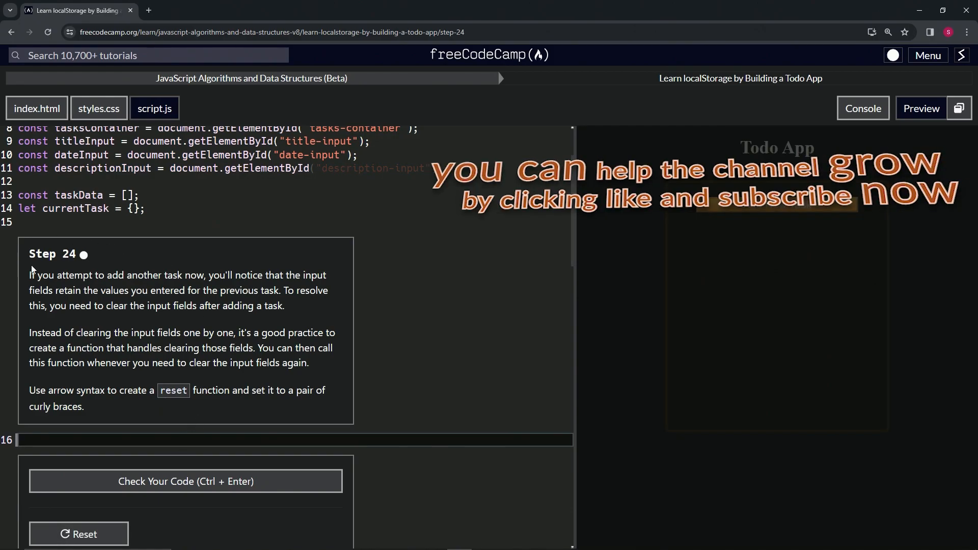
pyautogui.moveTo(58, 269)
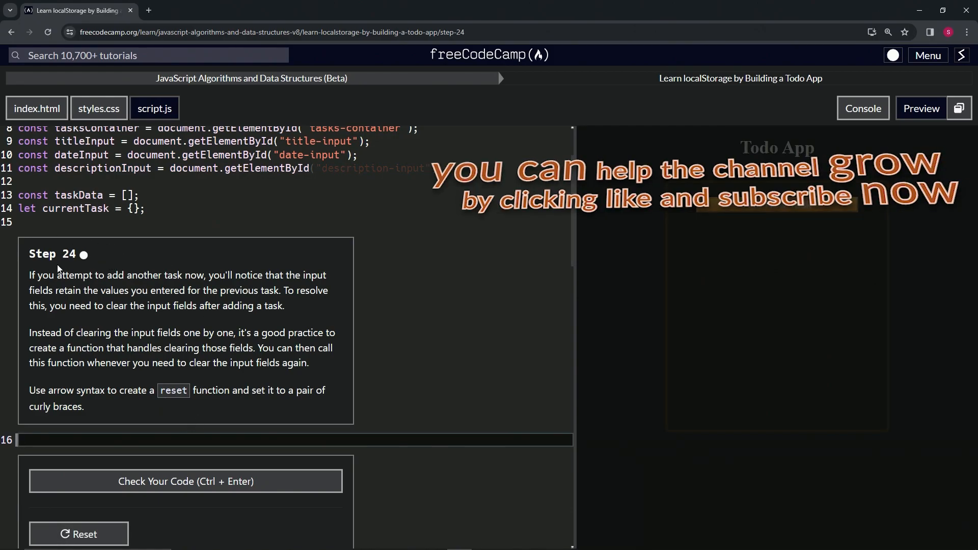